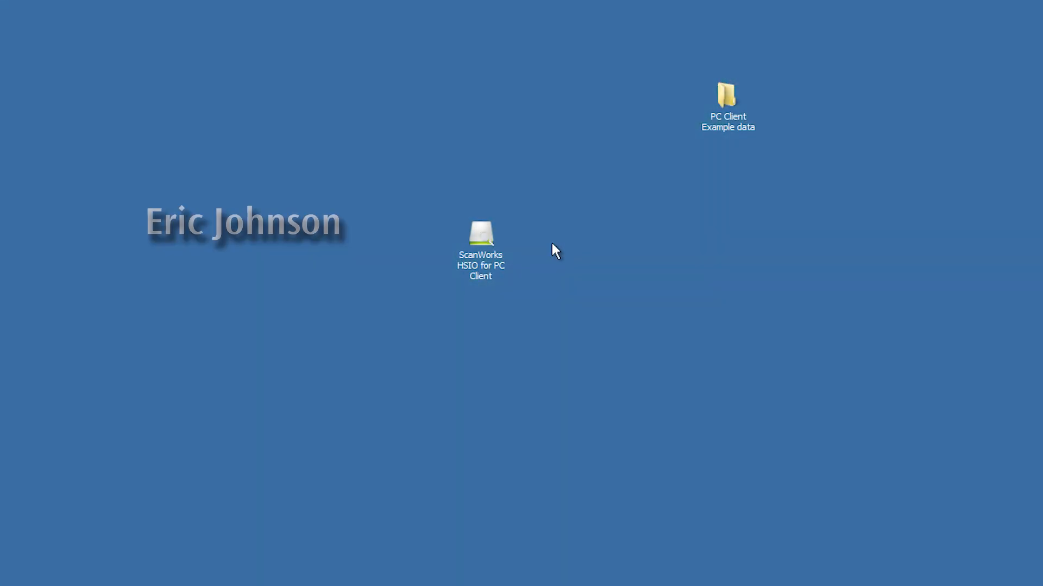
Launch ScanWorks HSIO for PC Client from its desktop shortcut
double_click(480, 239)
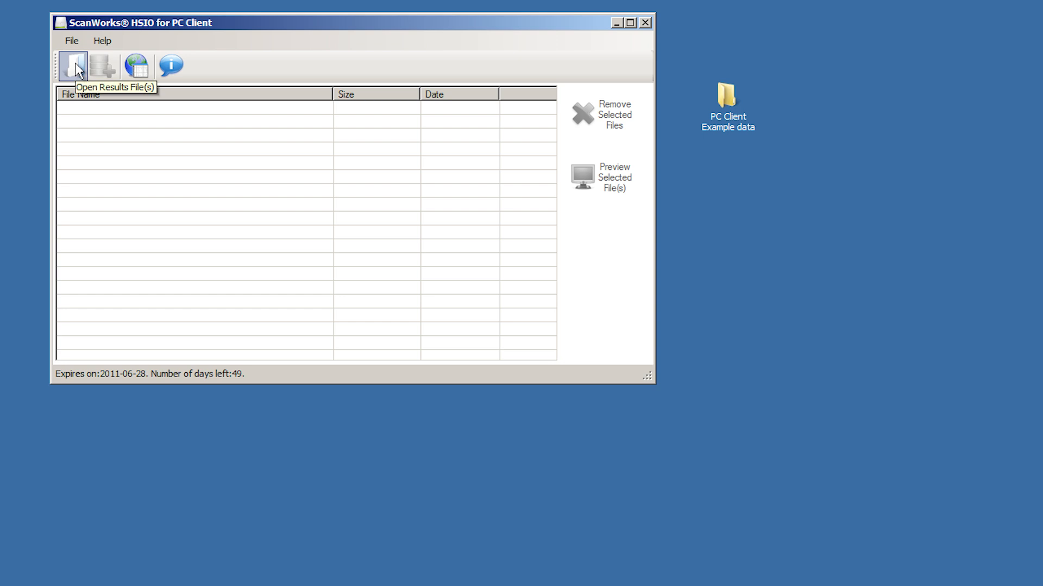
Load RMTResultsIVB4-21-11.tsv from the PC Client example data folder and select its row
left_click(73, 66)
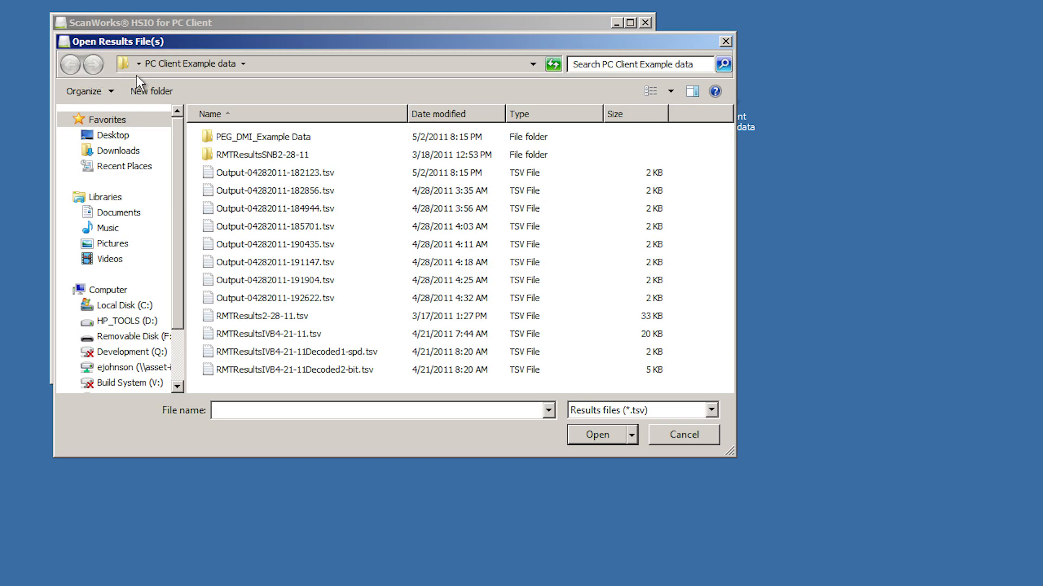
mouse_move(211, 338)
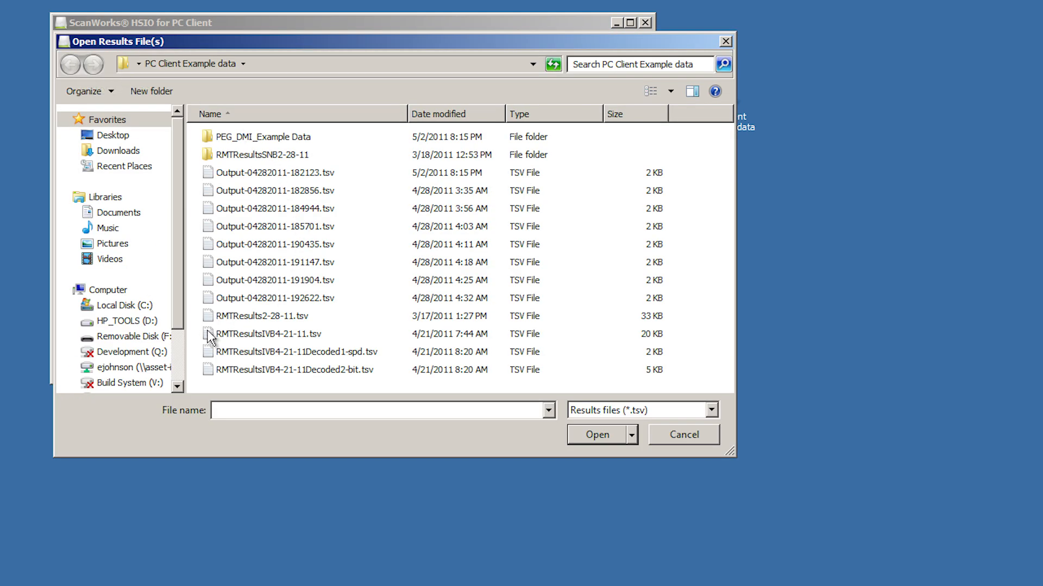
left_click(270, 333)
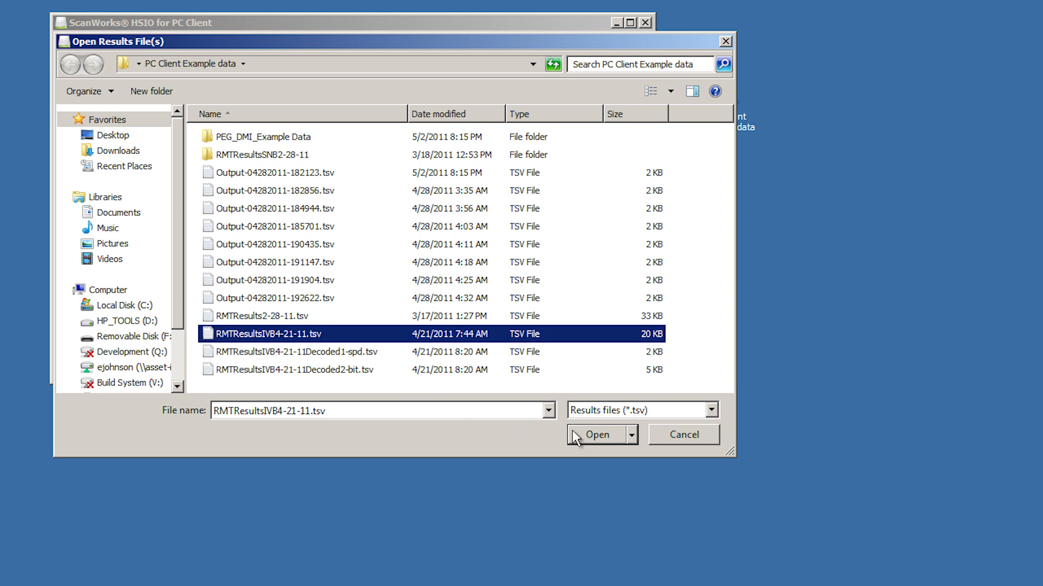
left_click(596, 434)
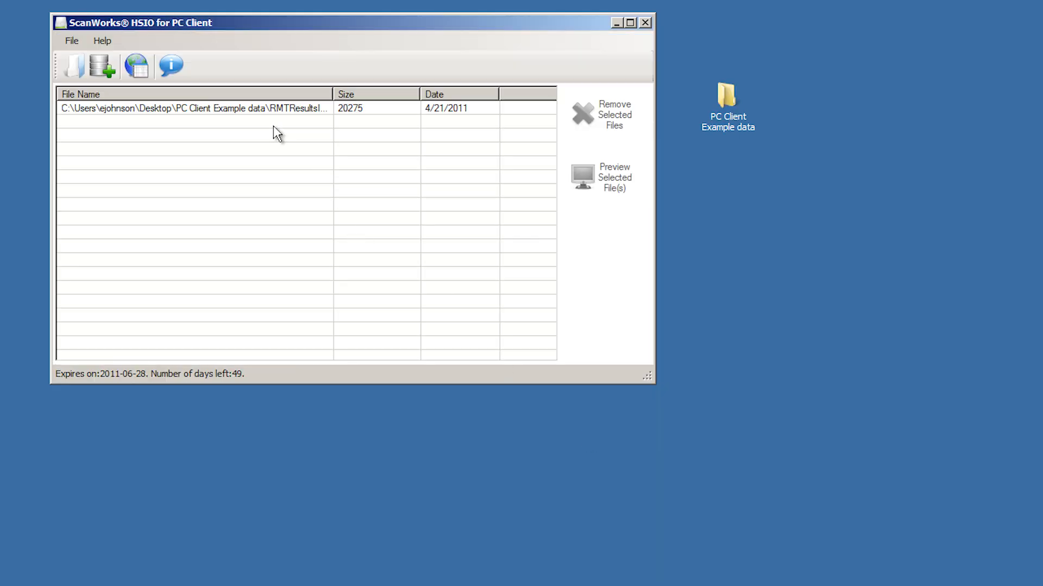
left_click(193, 108)
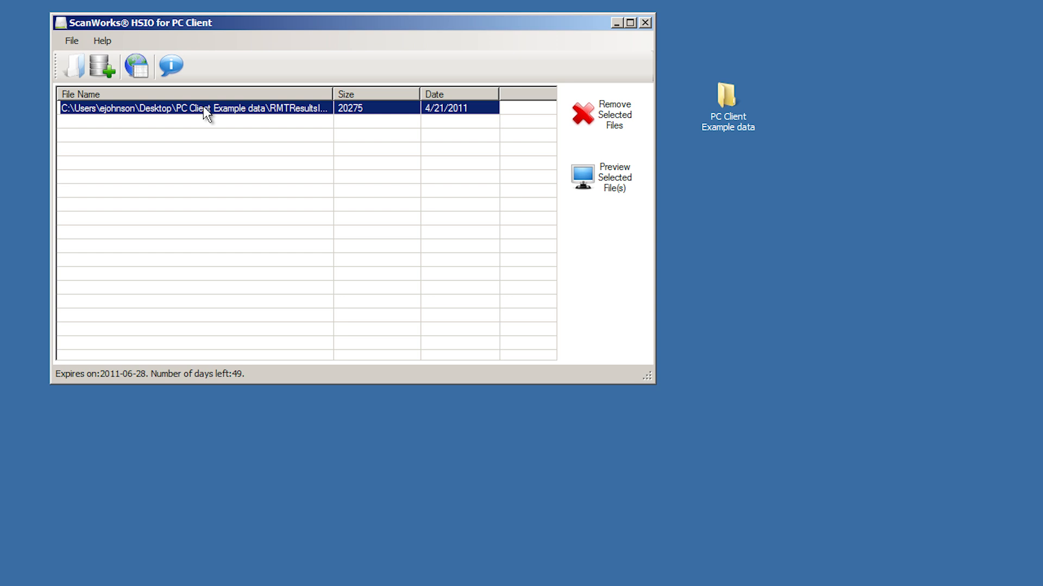
mouse_move(102, 66)
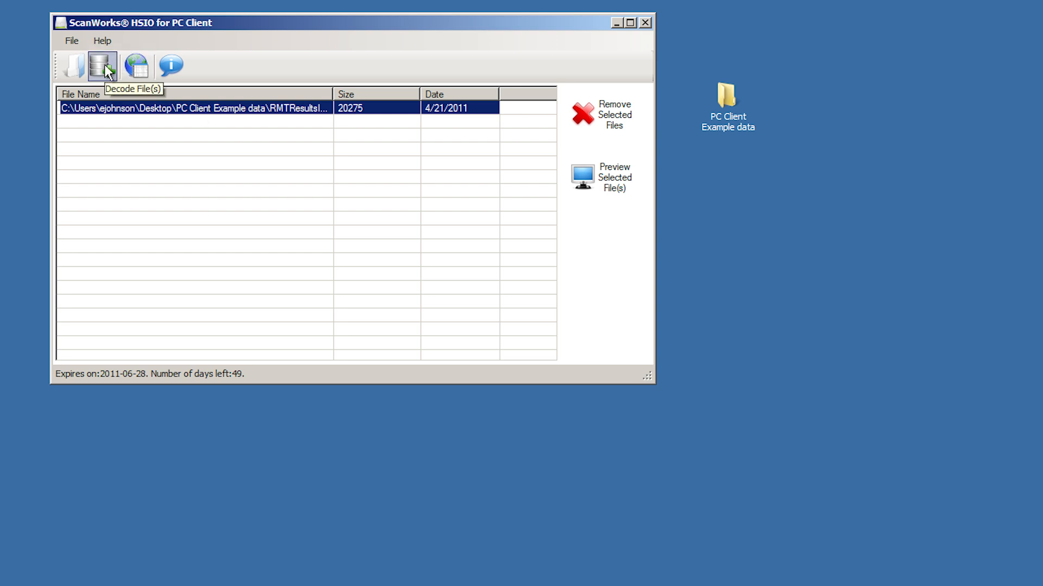
mouse_move(598, 185)
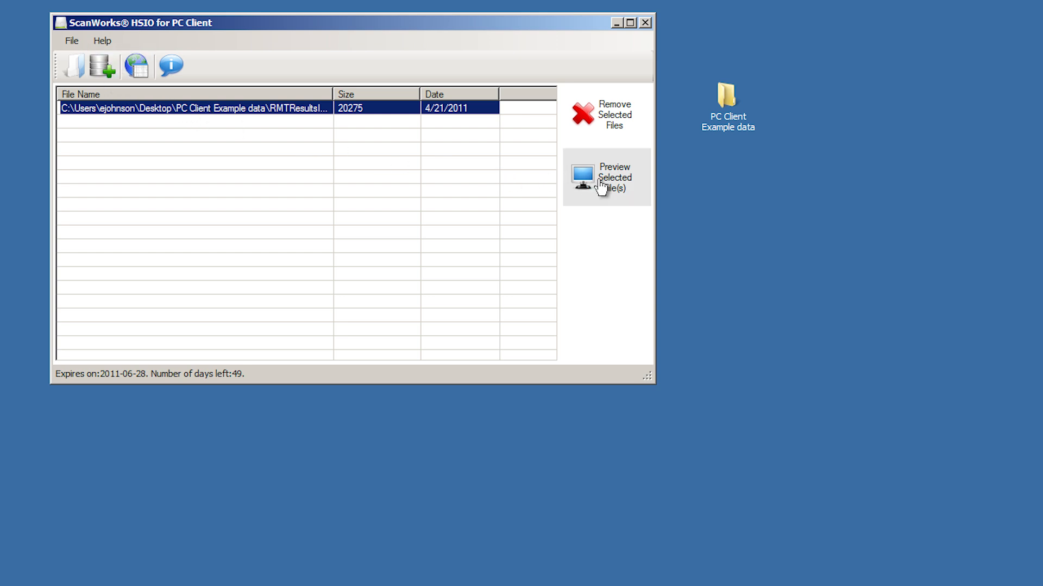
left_click(606, 177)
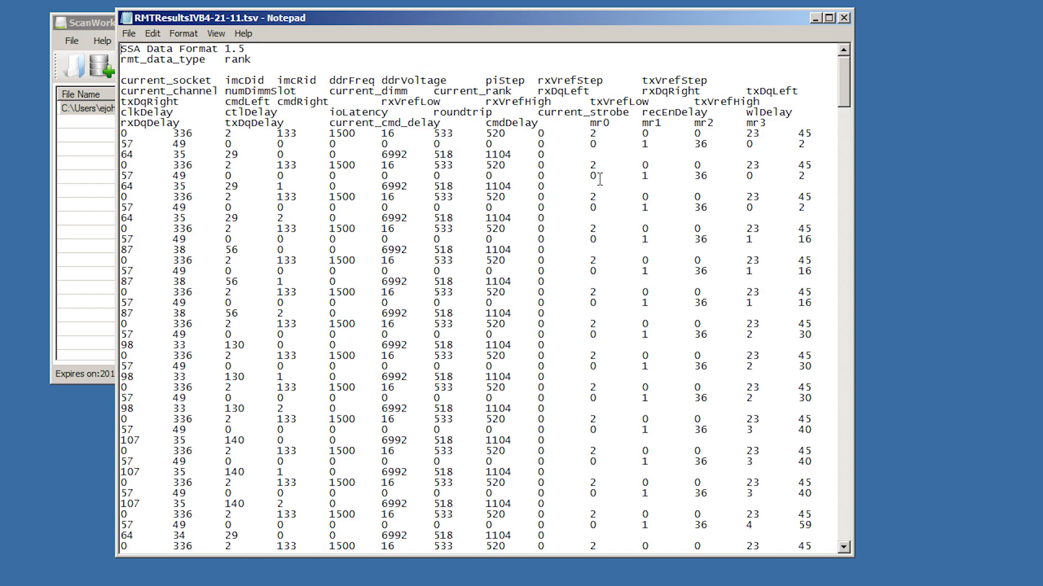
mouse_move(393, 133)
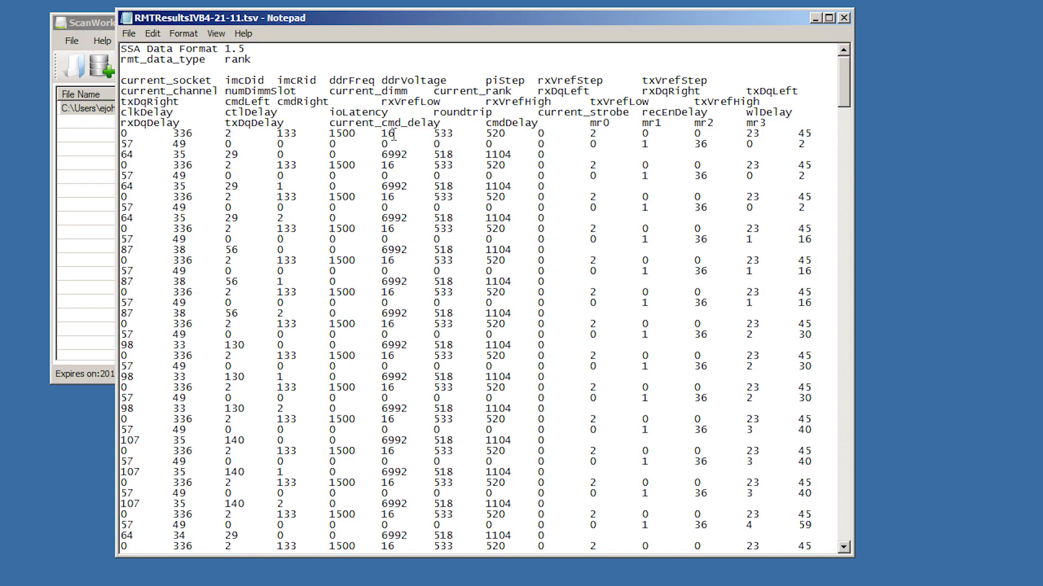
mouse_move(153, 58)
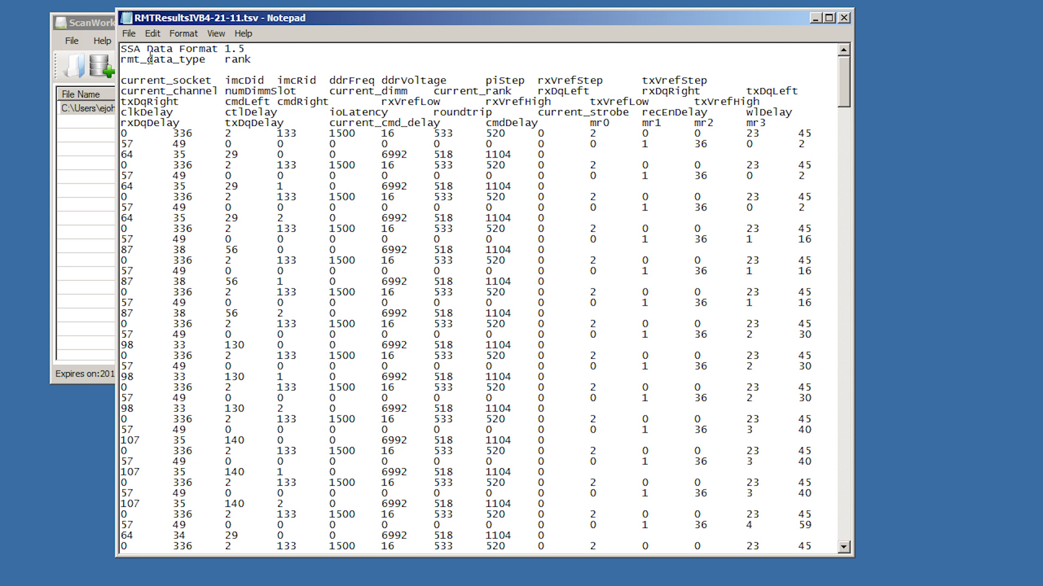
double_click(237, 60)
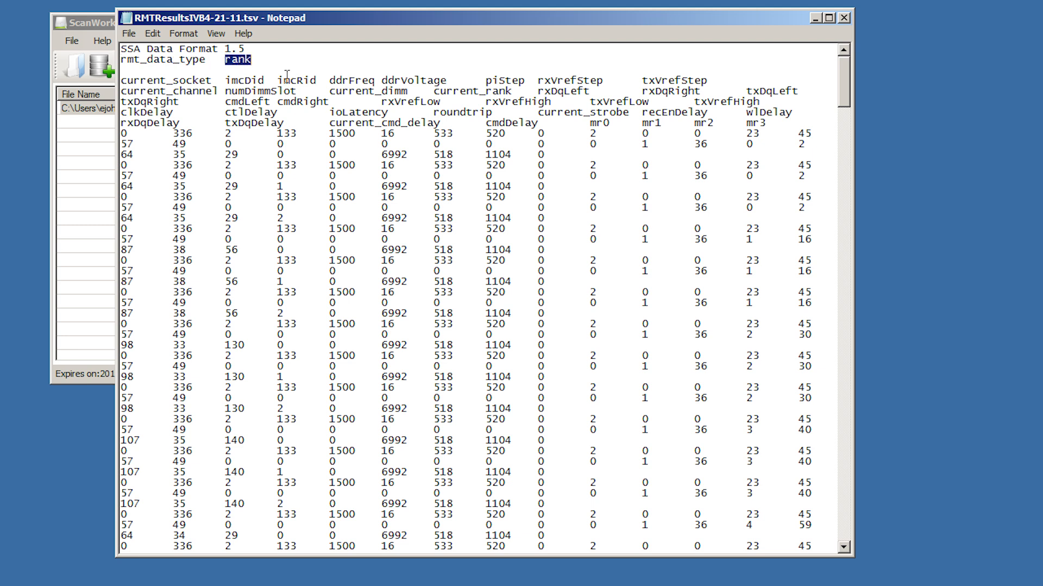
mouse_move(554, 170)
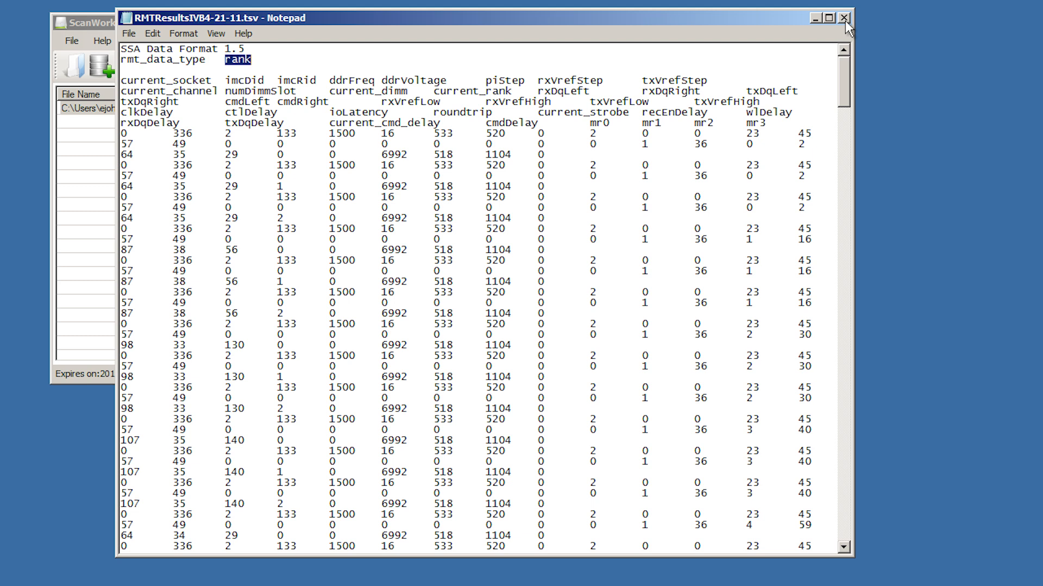
left_click(845, 18)
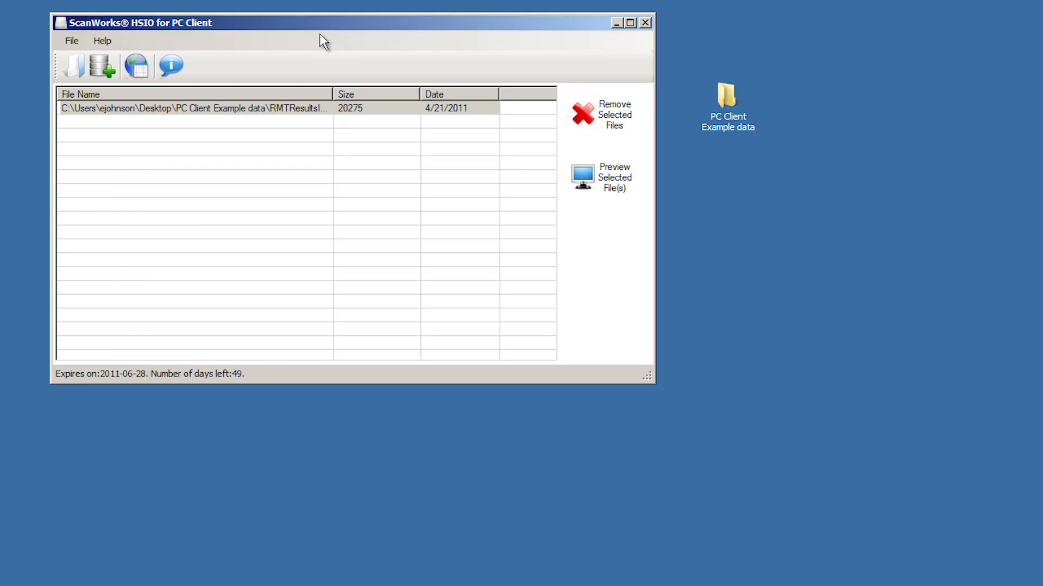
Decode the selected RMTResults file and launch the Data Viewer on it
left_click(193, 108)
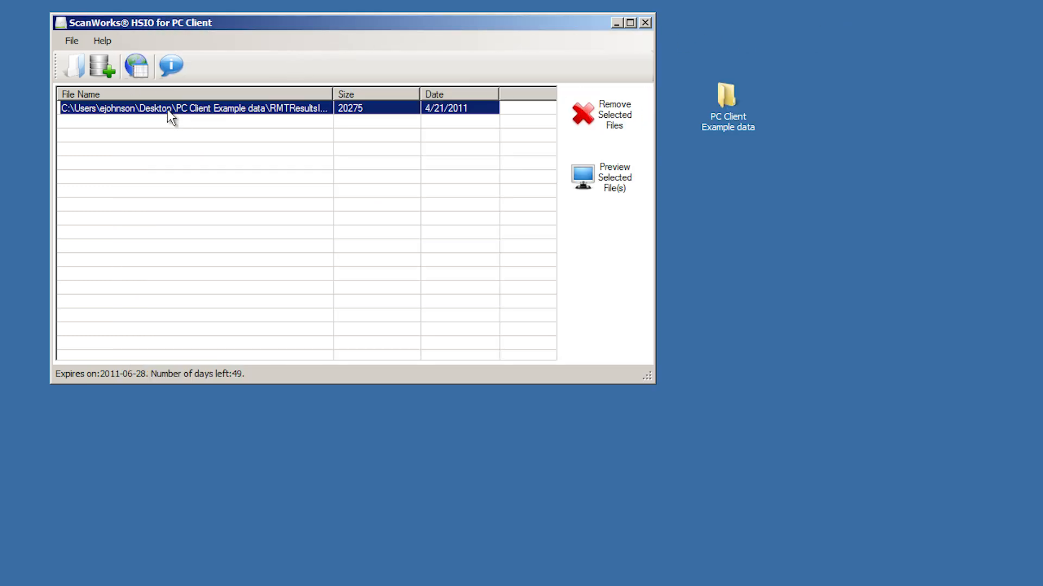
mouse_move(102, 66)
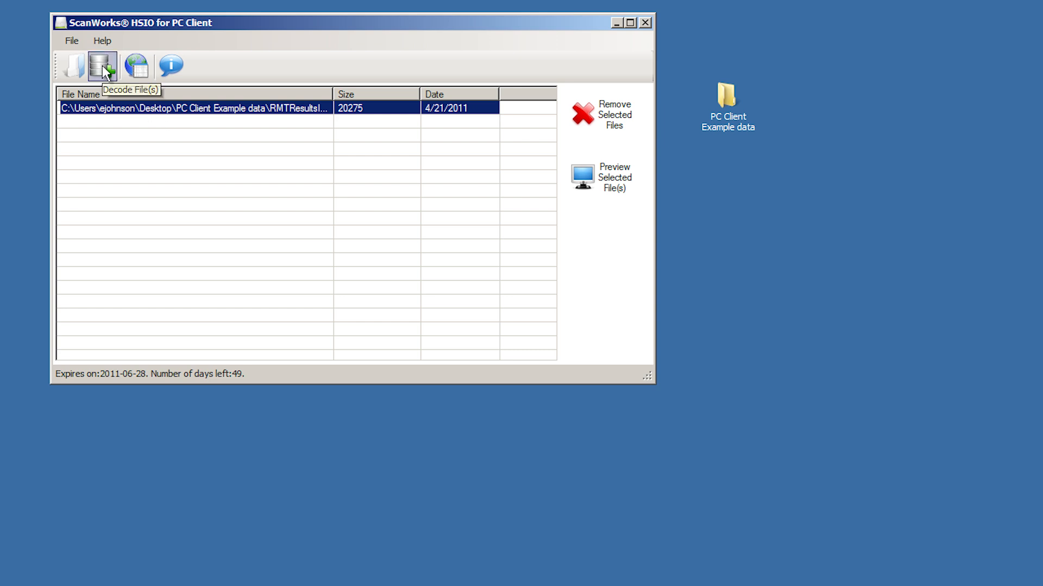
left_click(102, 66)
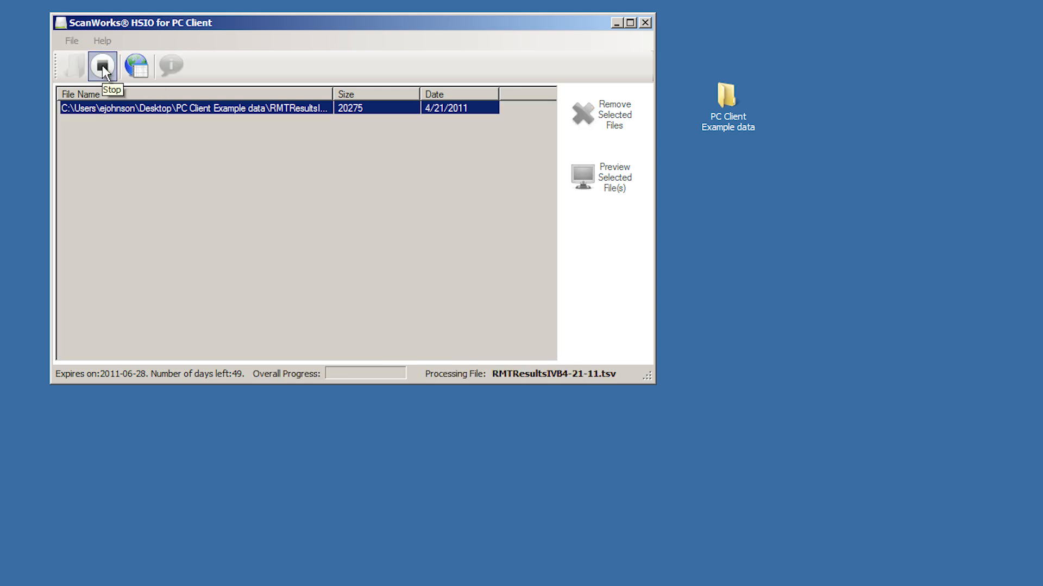
mouse_move(137, 67)
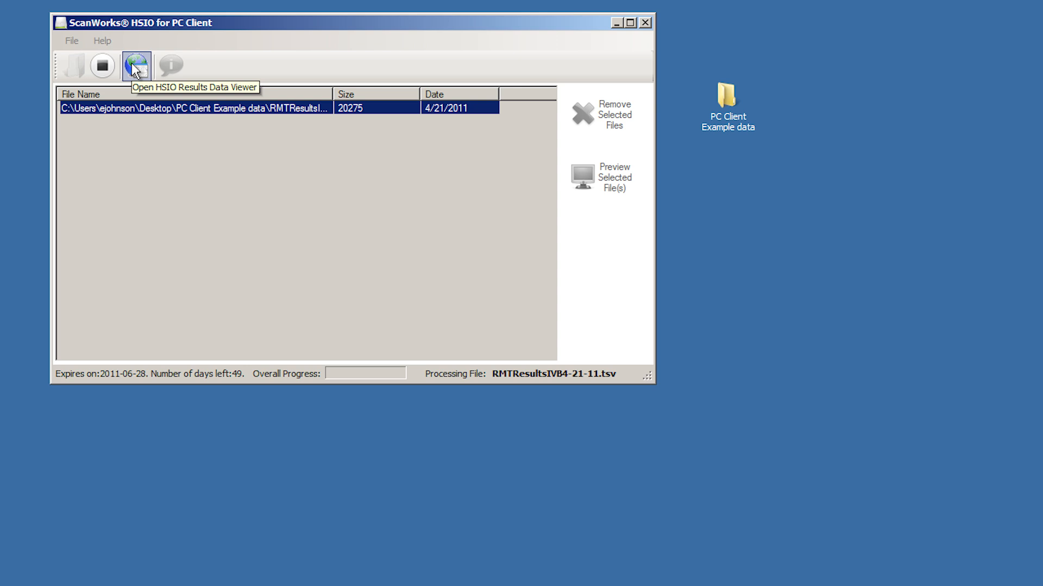
left_click(136, 66)
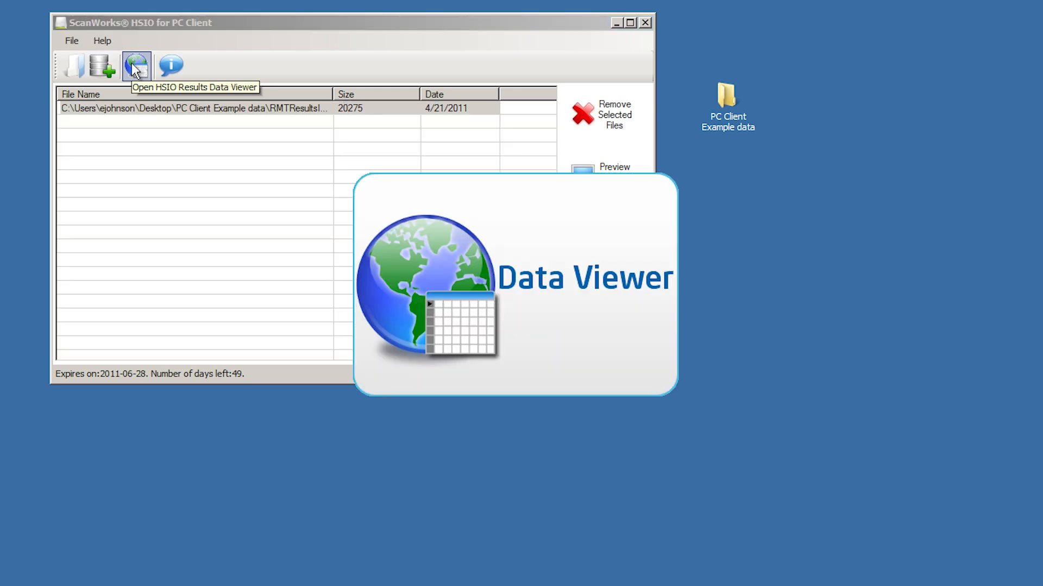
mouse_move(135, 66)
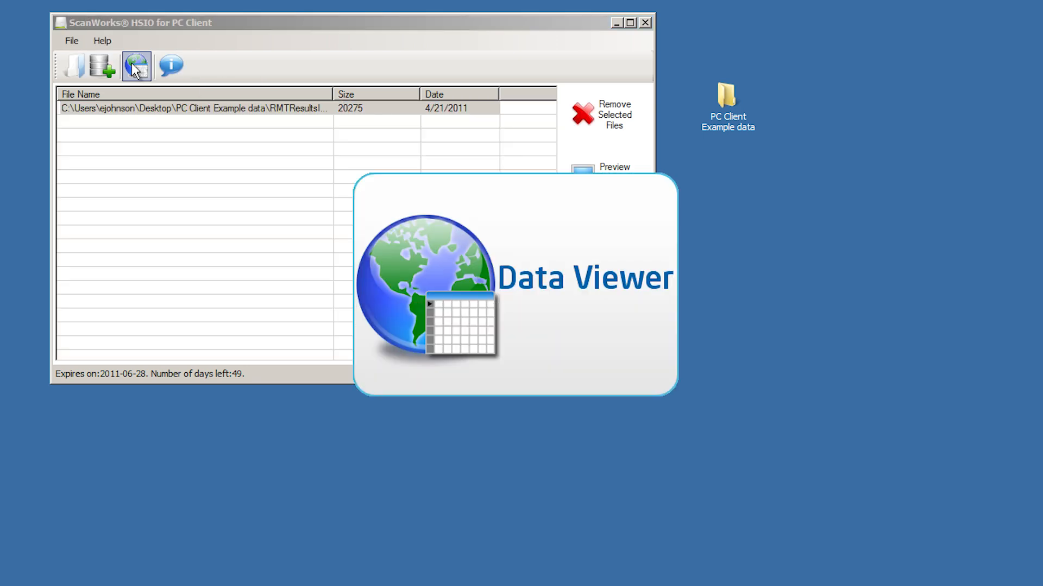
left_click(136, 67)
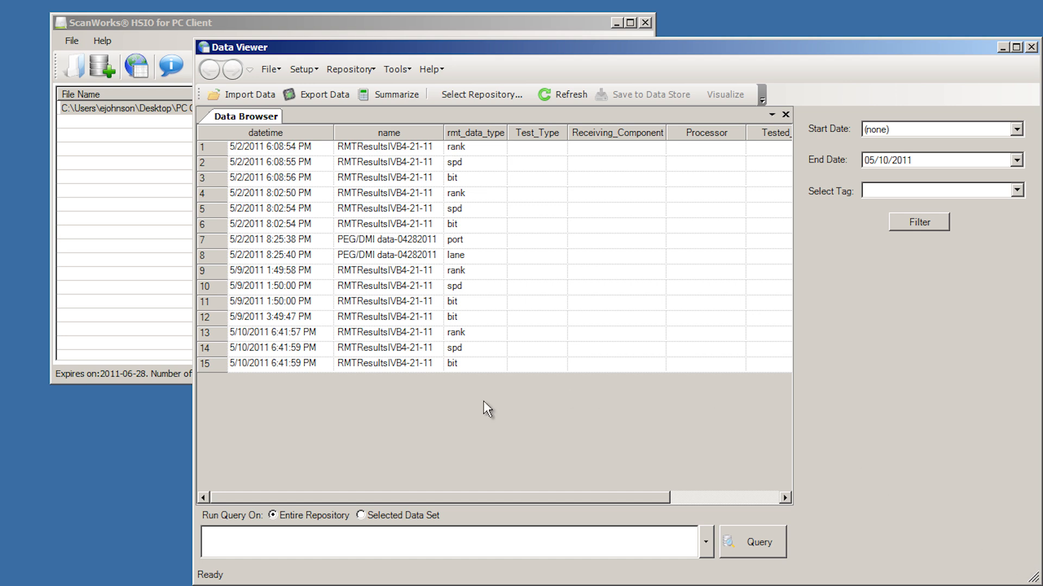
mouse_move(234, 155)
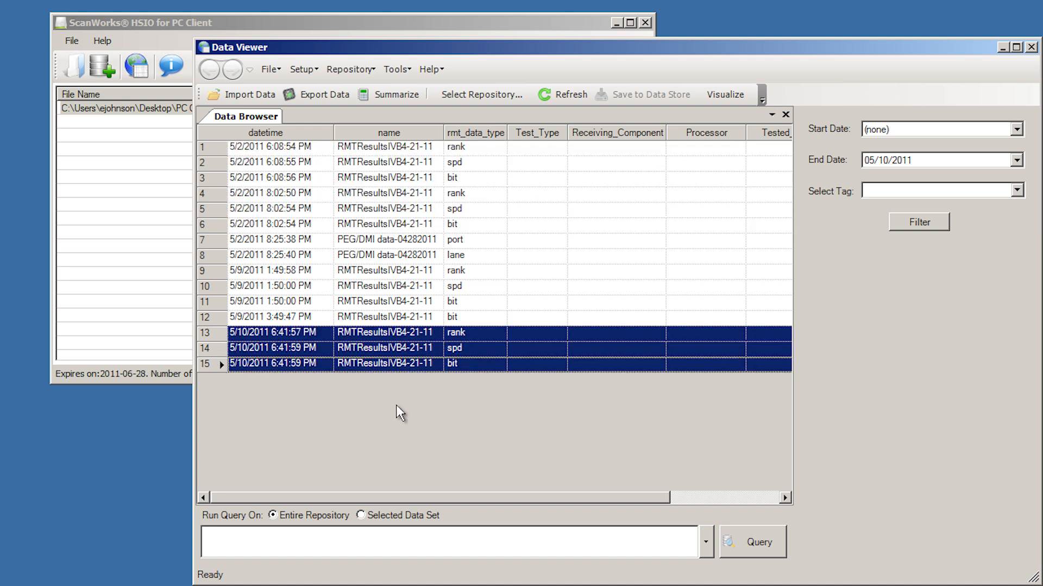
mouse_move(481, 344)
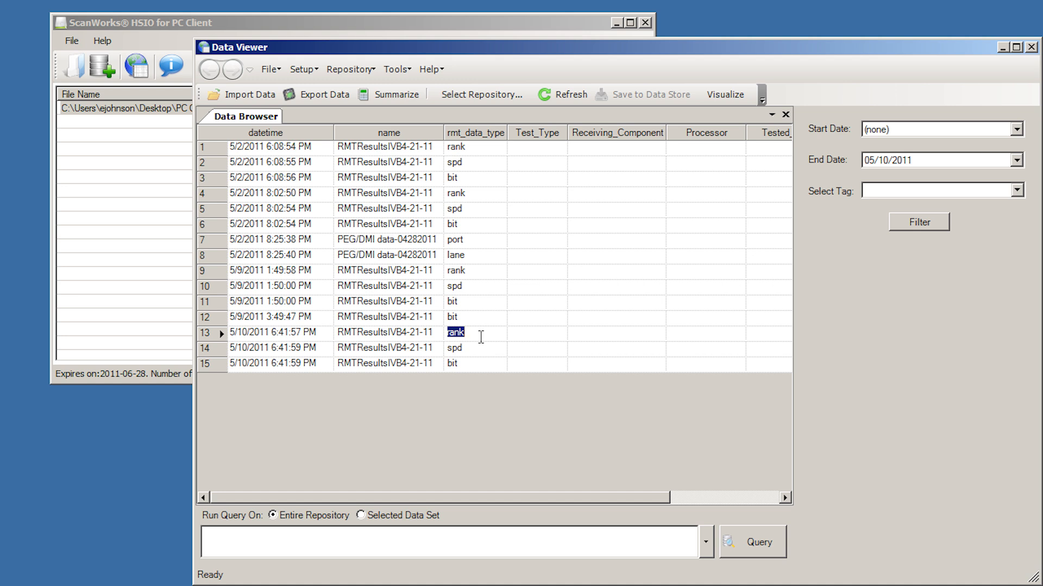
mouse_move(479, 353)
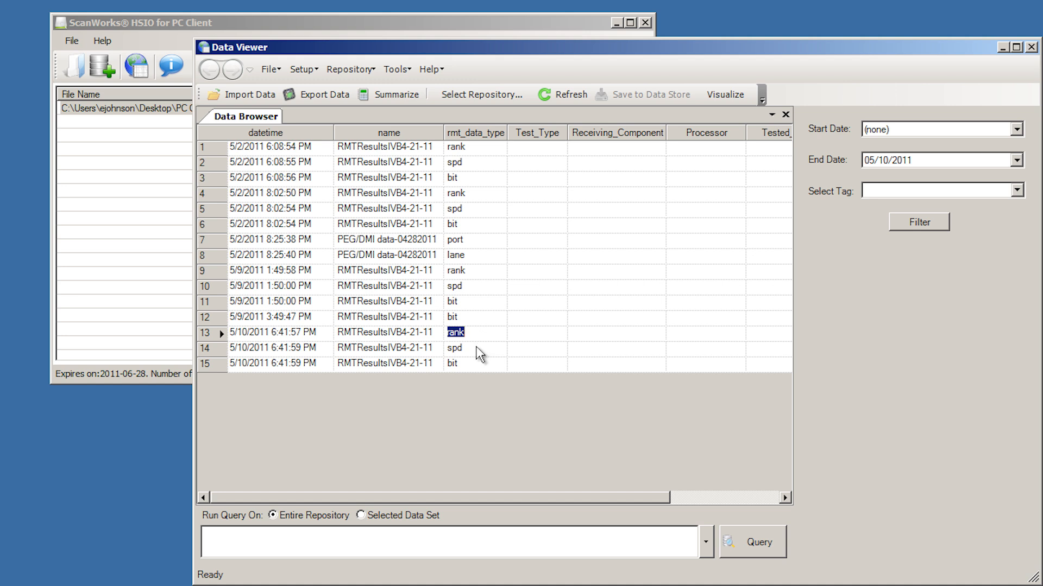
Select the 5/10/2011 spd and bit records of RMTResultsIVB4-21-11 in the Data Browser
left_click(454, 348)
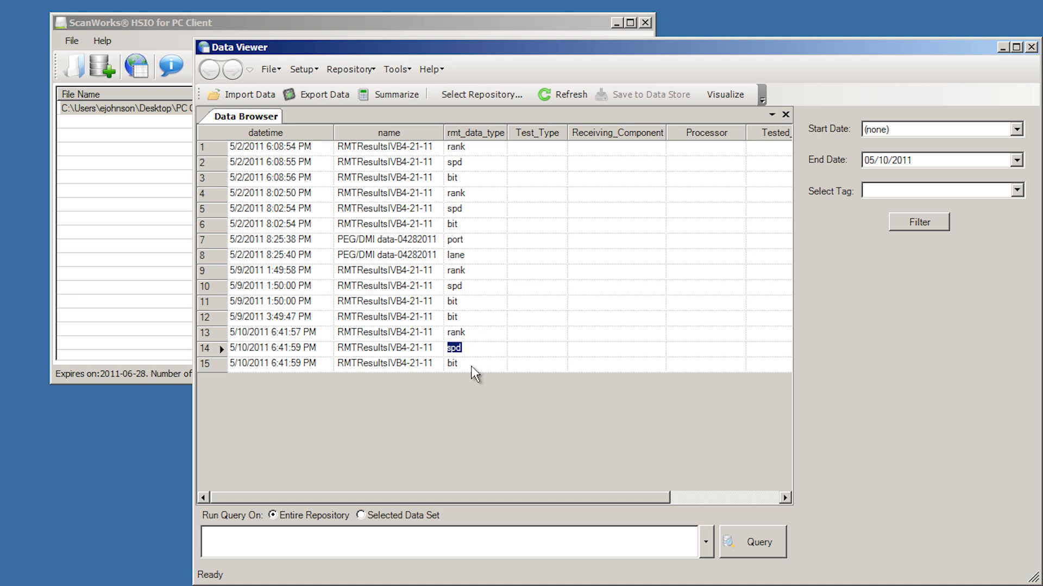
left_click(453, 362)
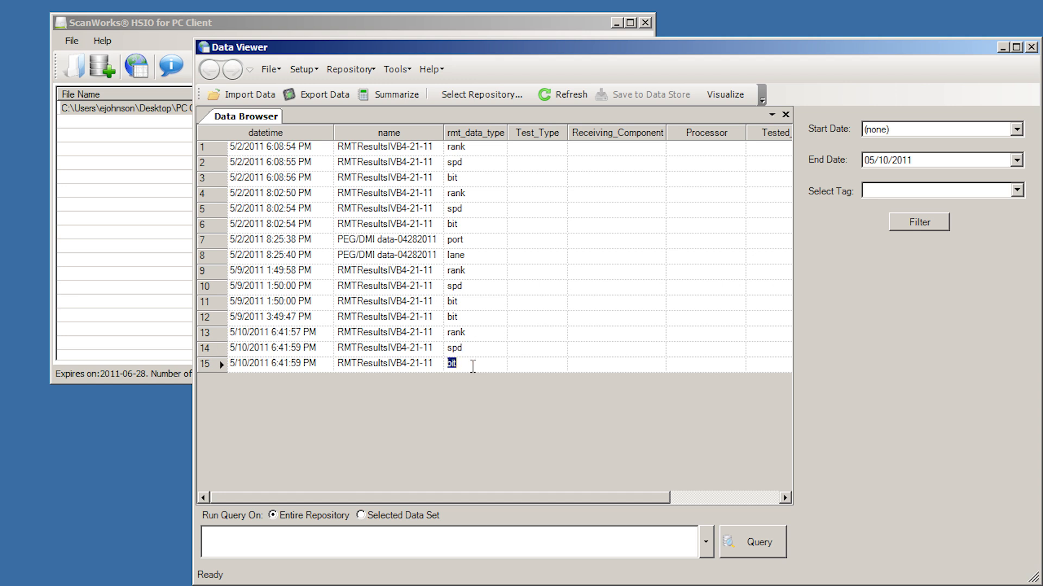
mouse_move(233, 369)
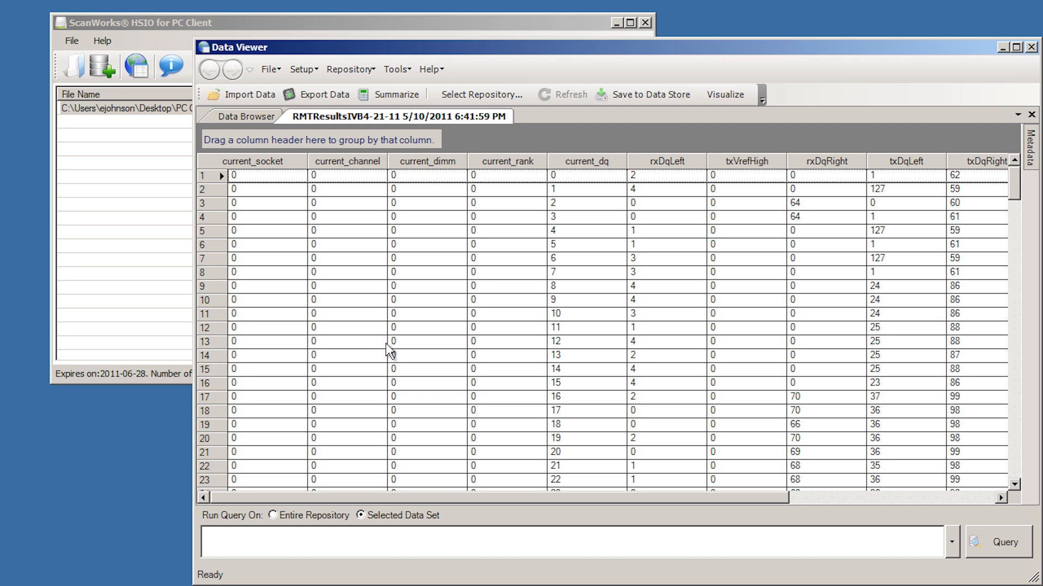
mouse_move(427, 348)
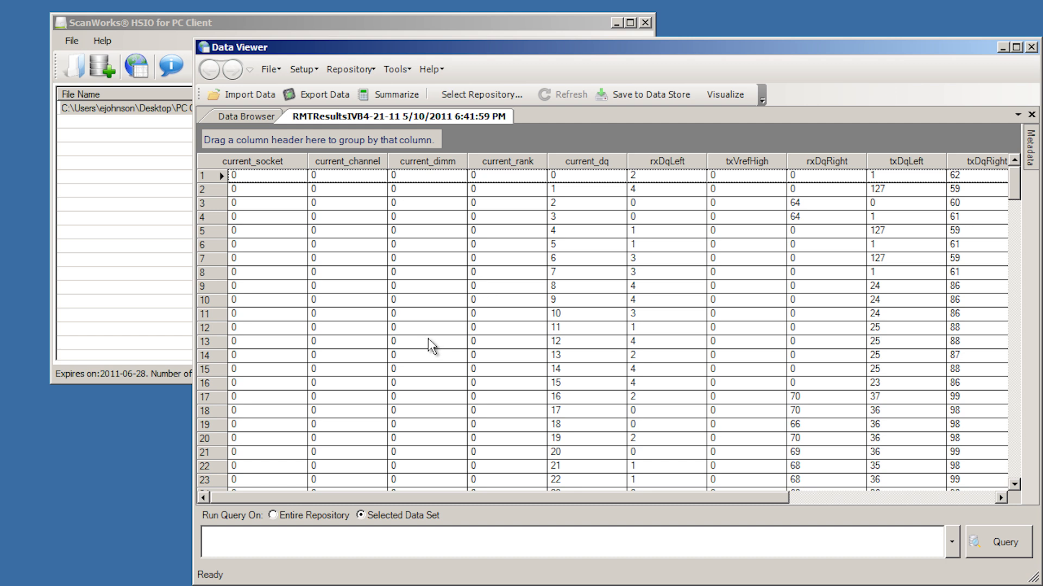
mouse_move(725, 95)
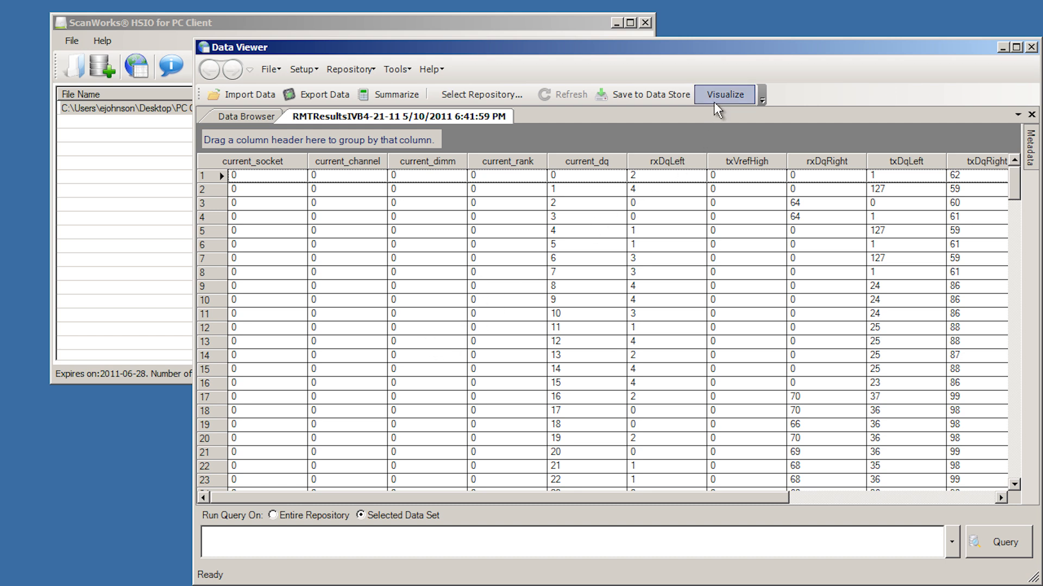
mouse_move(721, 106)
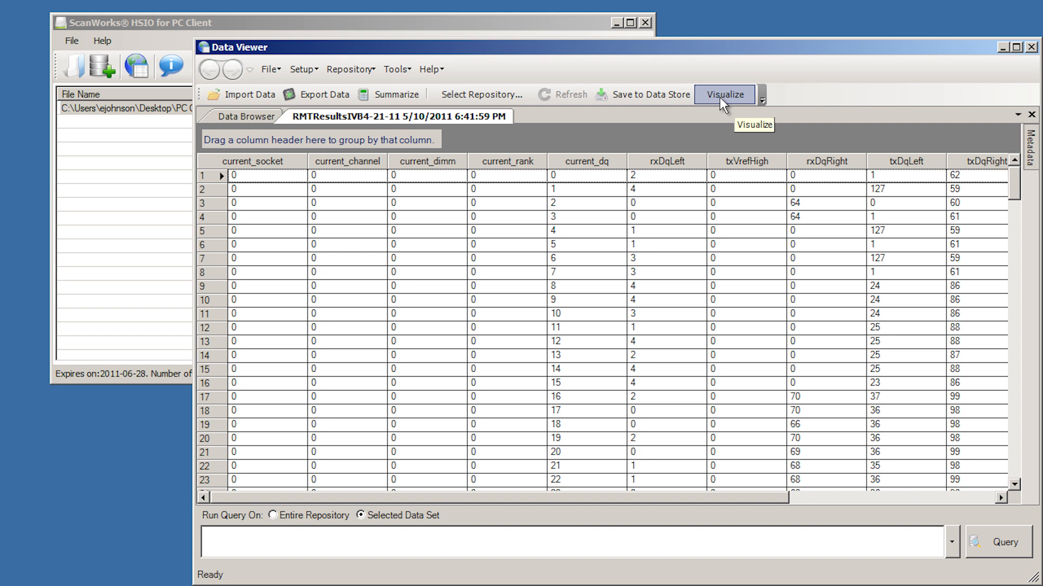
Visualize the data set as a 1D margin plot of rxDq against current_dq
left_click(723, 94)
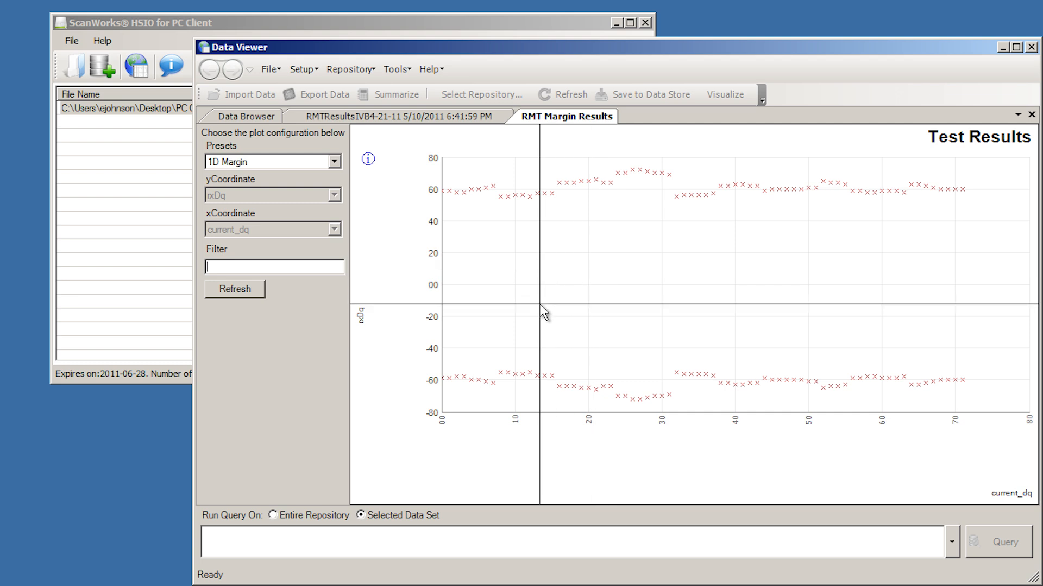
mouse_move(502, 412)
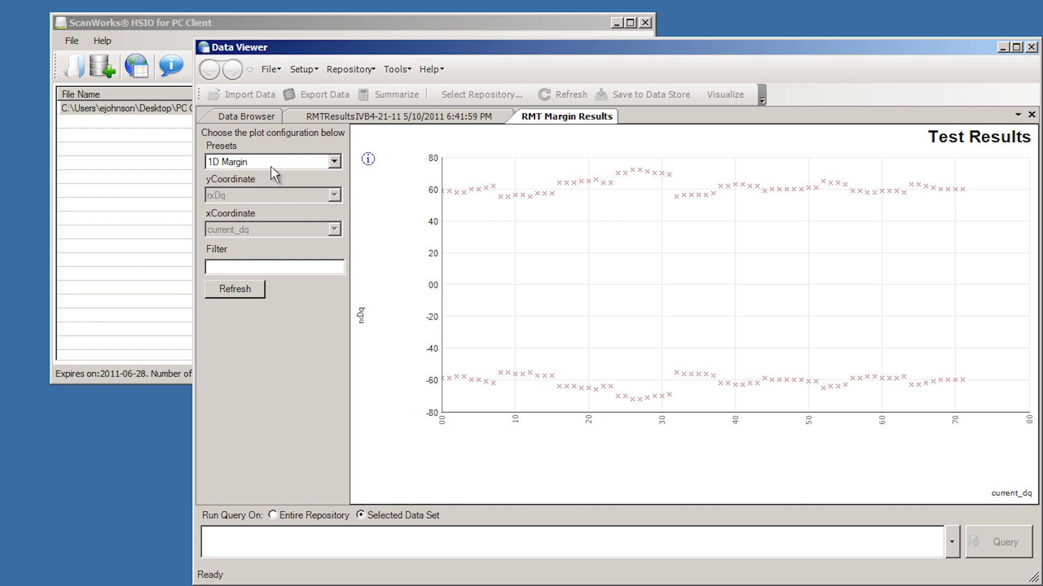
Switch to a Custom preset with txDq on the vertical axis and refresh the chart
left_click(334, 161)
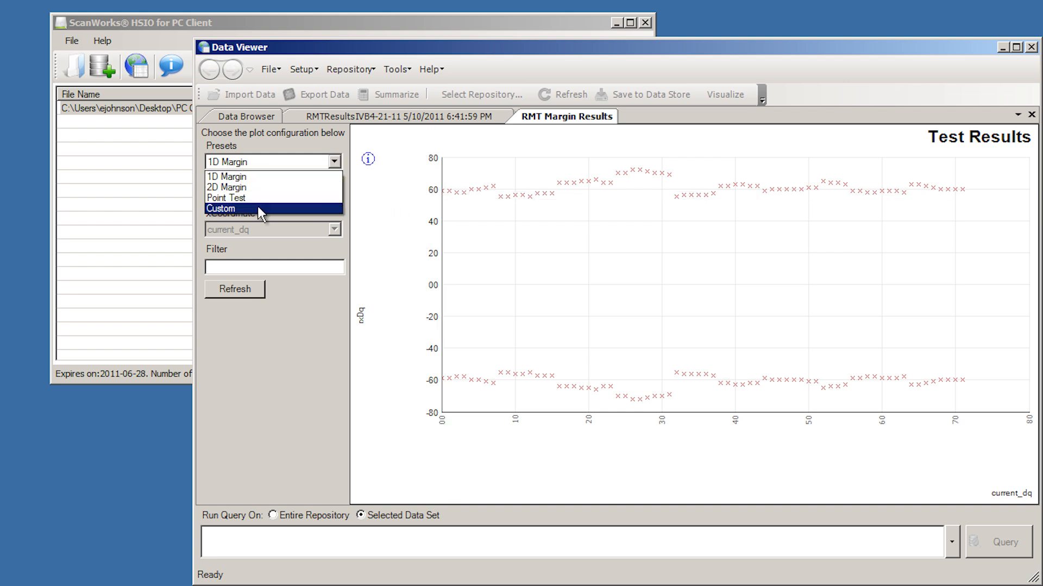
left_click(221, 209)
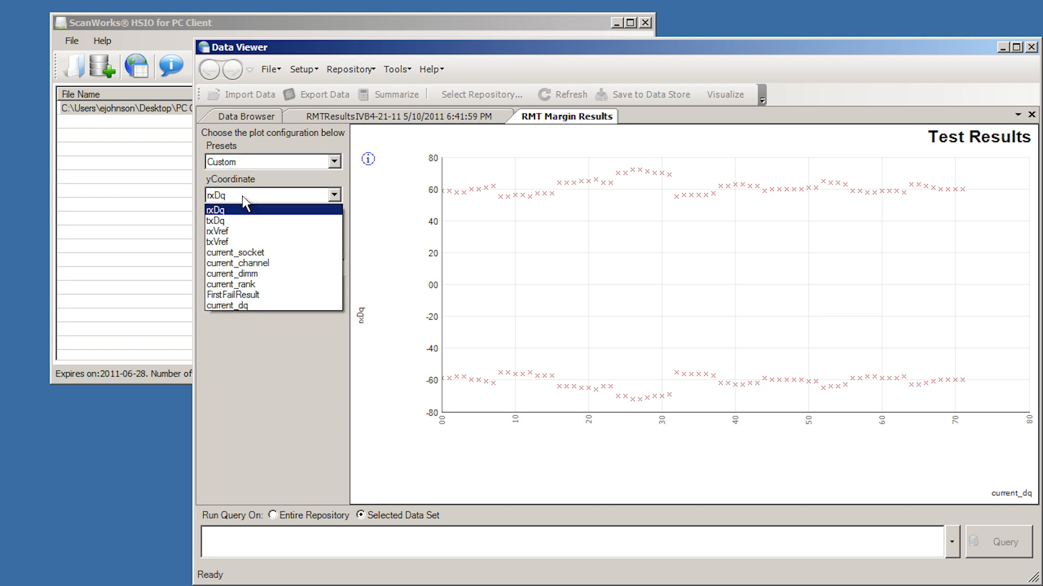
mouse_move(247, 219)
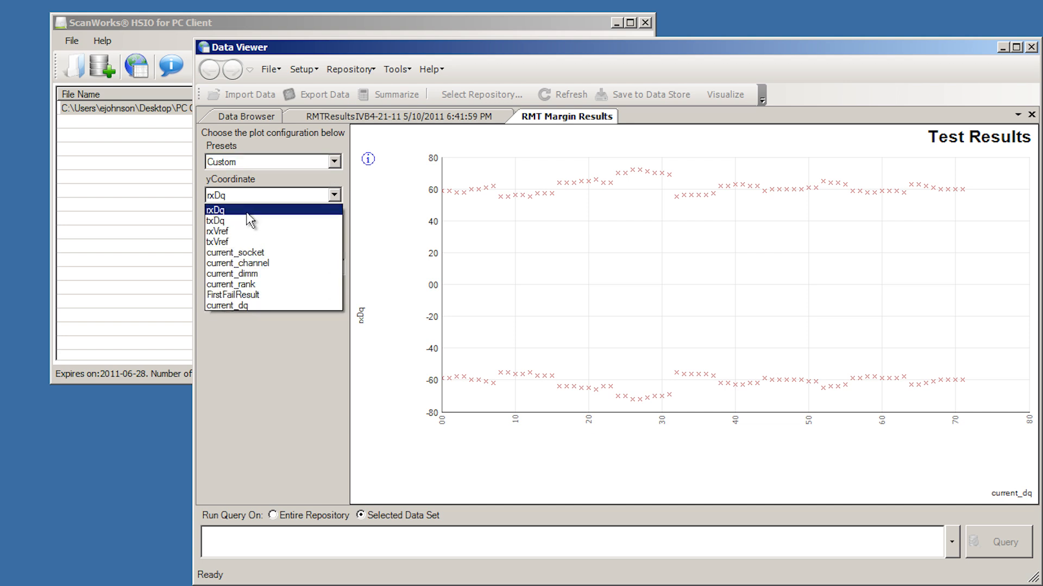
mouse_move(251, 241)
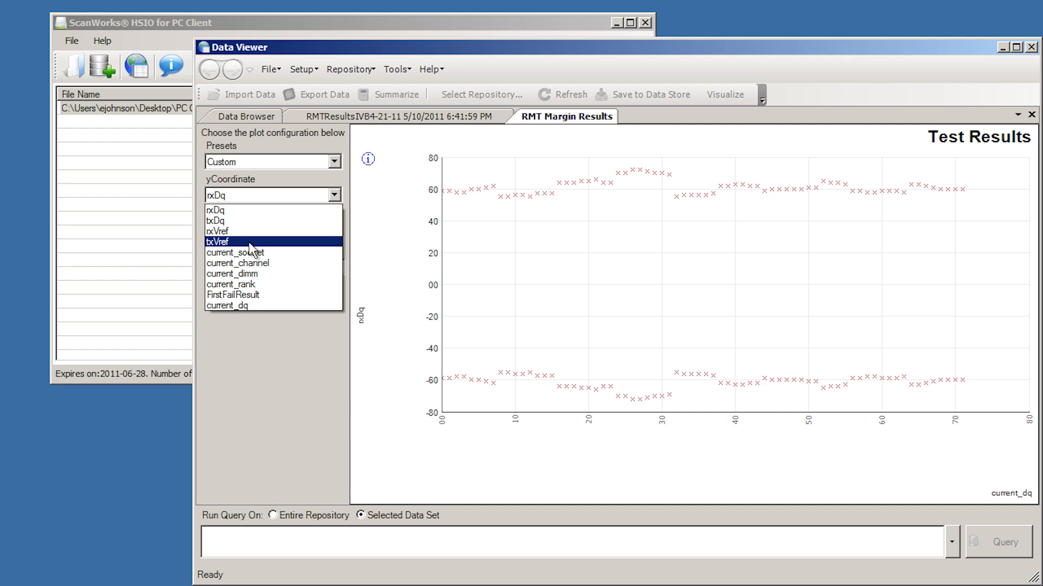
left_click(215, 220)
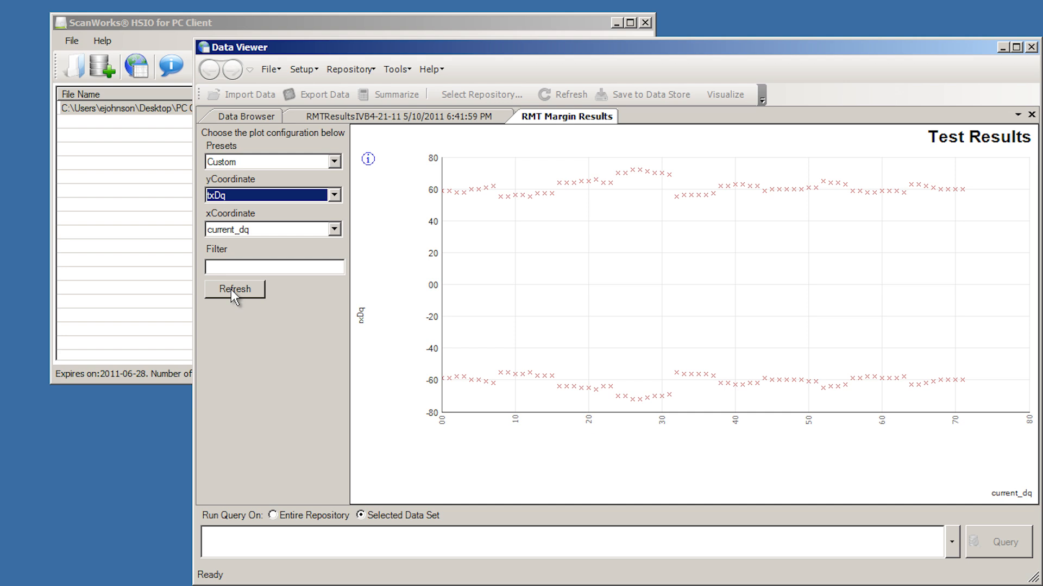
left_click(235, 289)
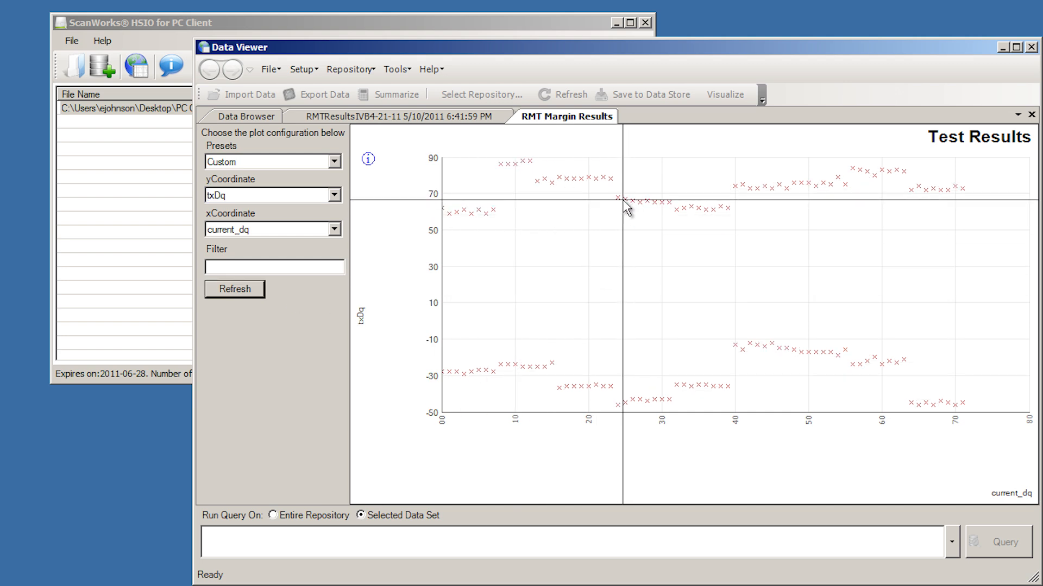
mouse_move(625, 201)
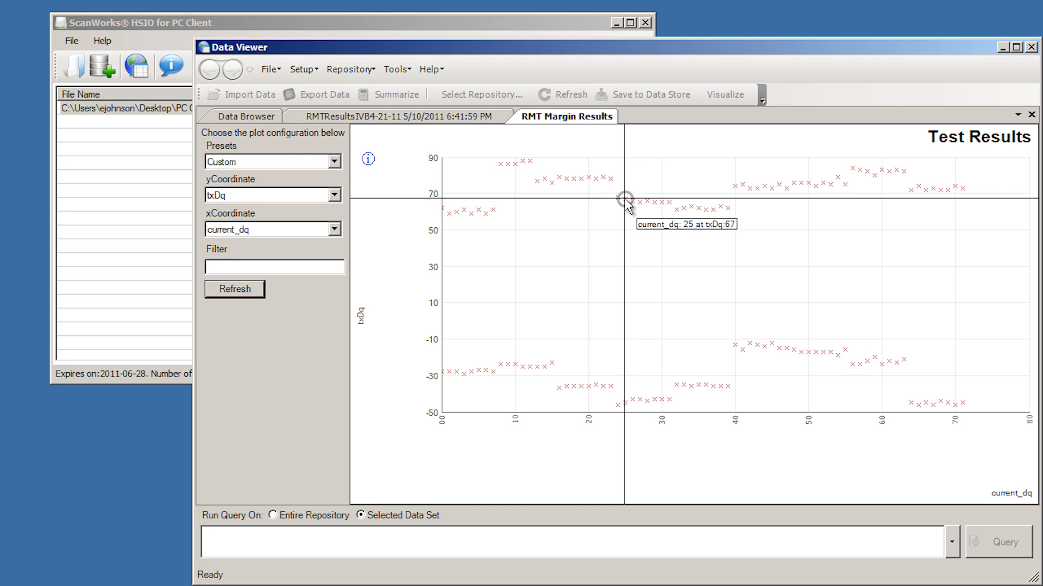